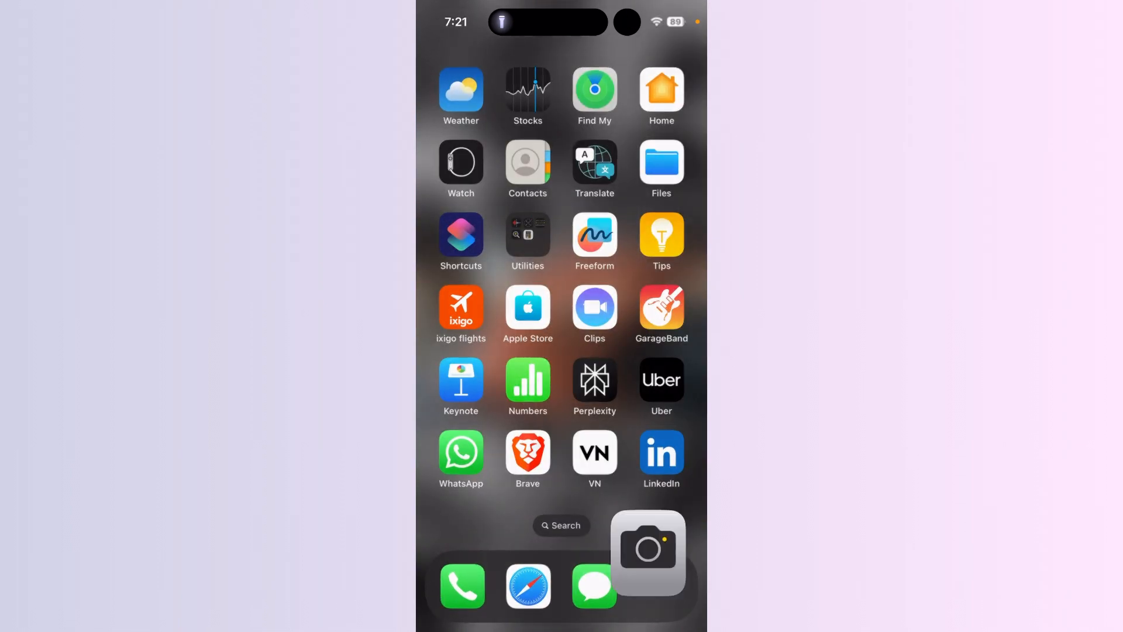
# Step: Open the Camera from the dock, then close it and return to the home screen
pyautogui.click(646, 551)
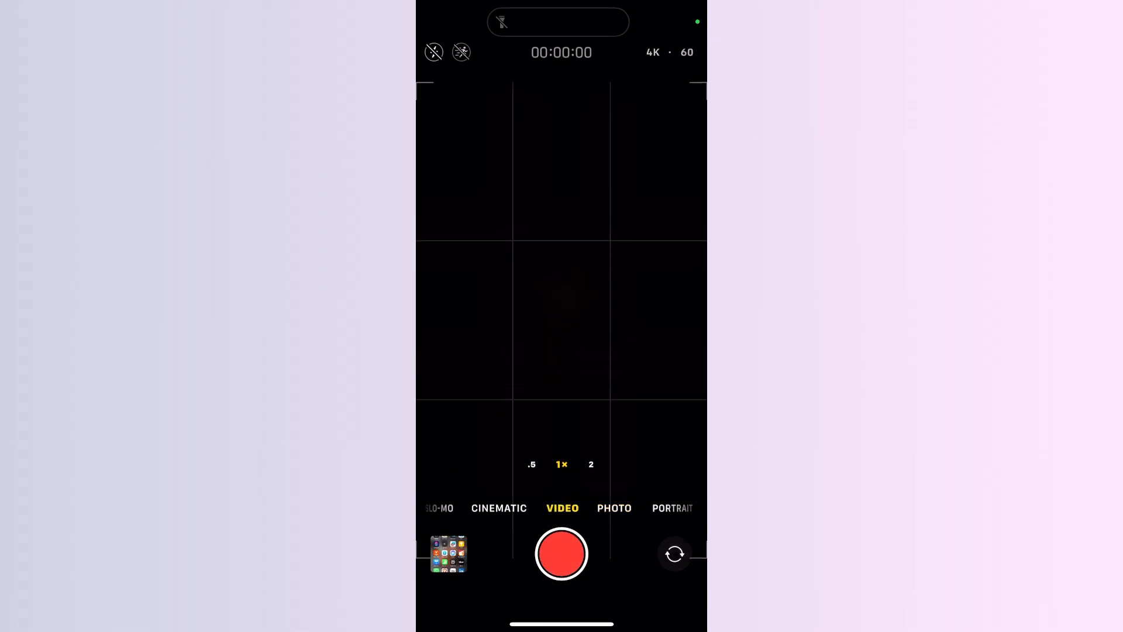
pyautogui.click(561, 332)
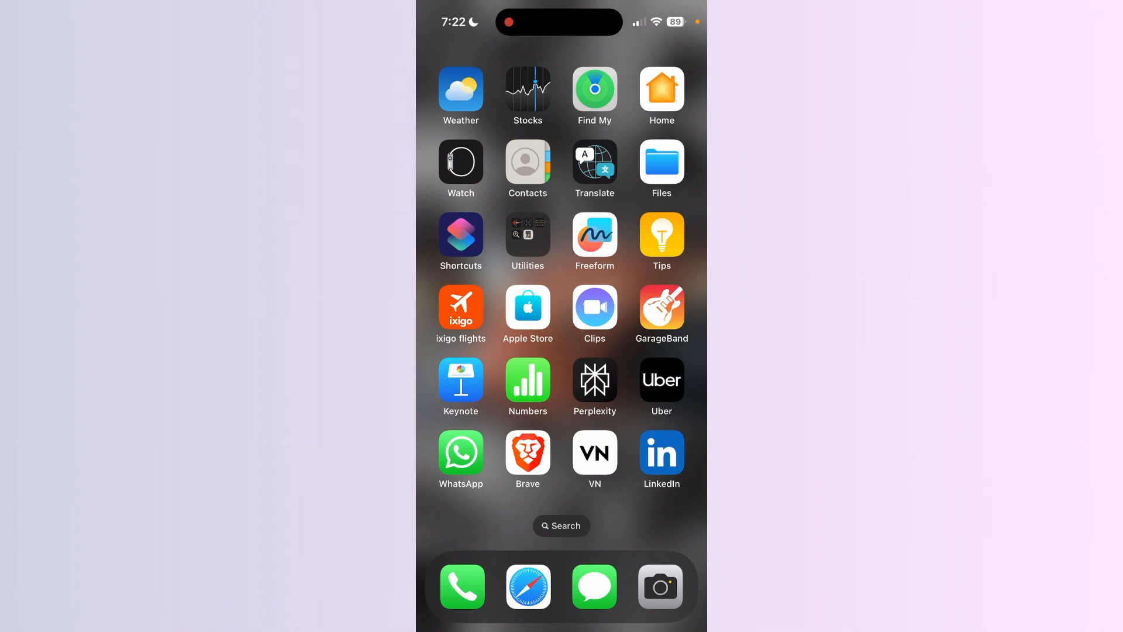
# Step: Go to Settings > General > Software Update to check for an available update
pyautogui.hscroll(-3)
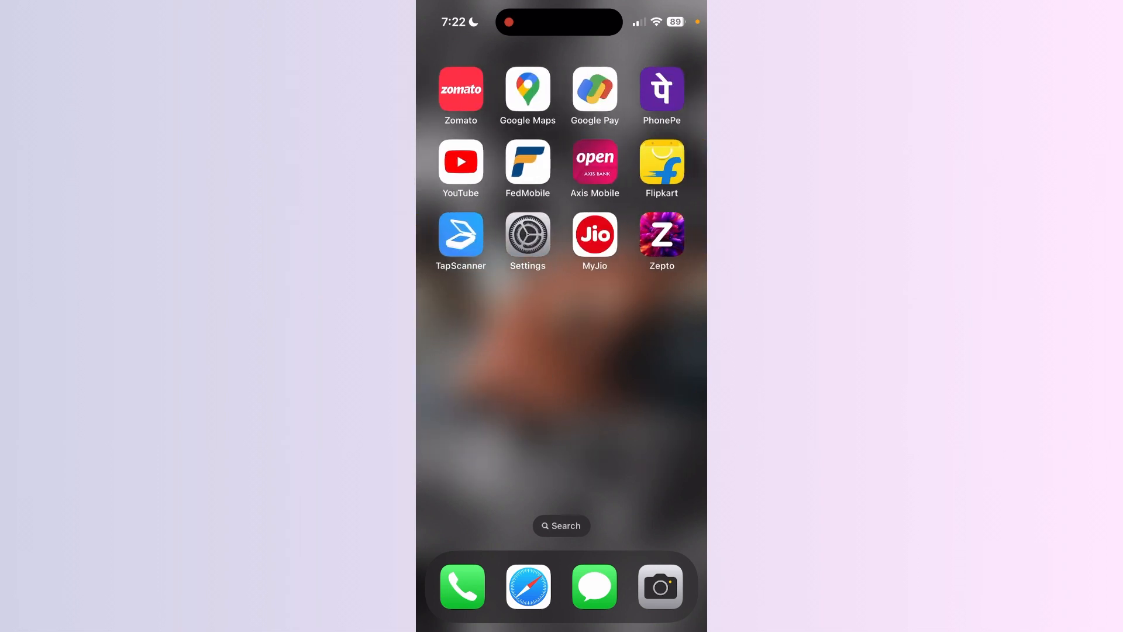
pyautogui.click(526, 236)
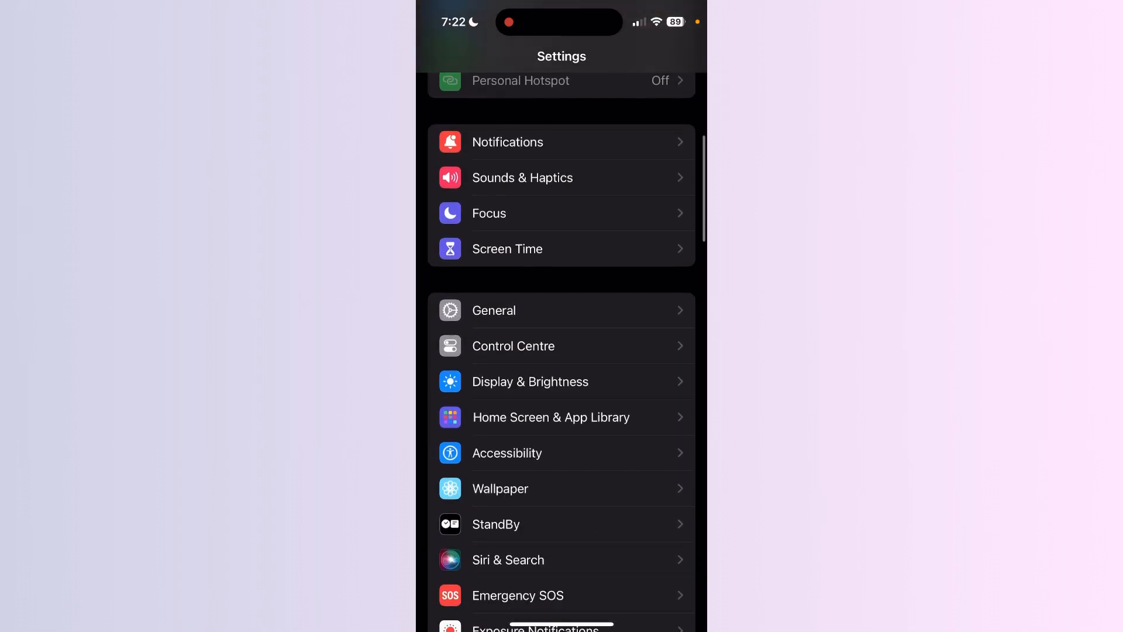
pyautogui.click(492, 310)
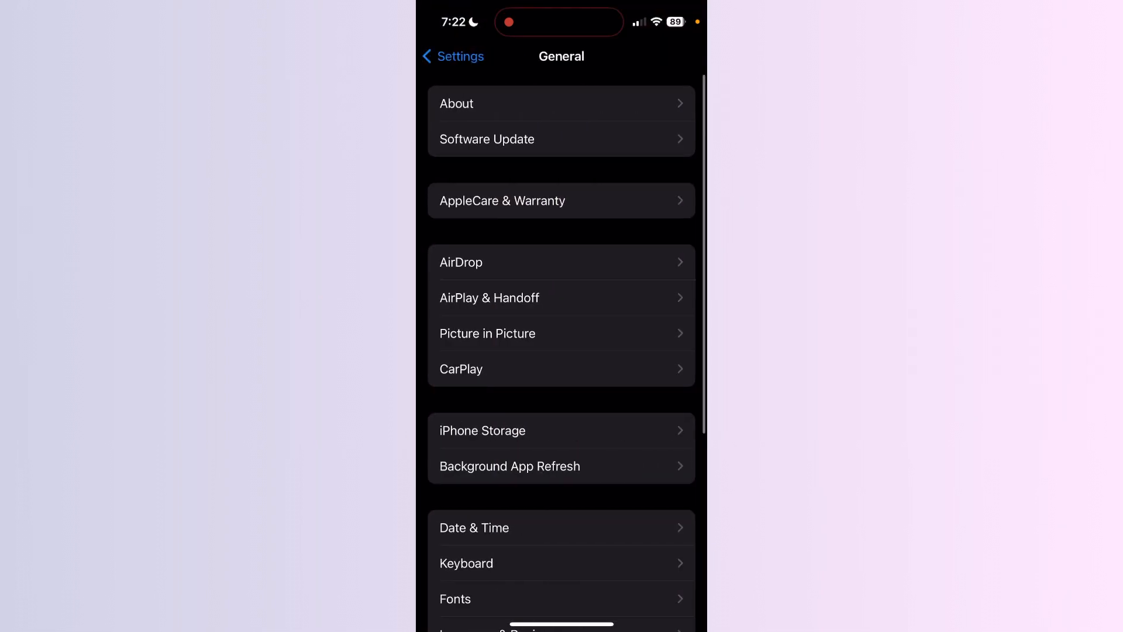
pyautogui.click(561, 139)
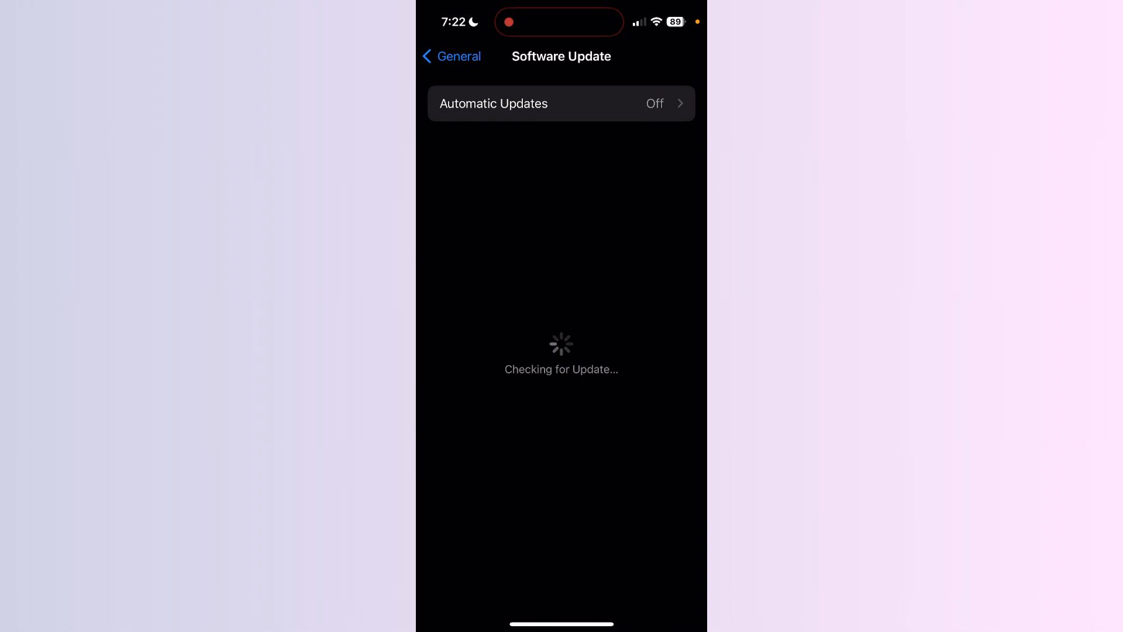